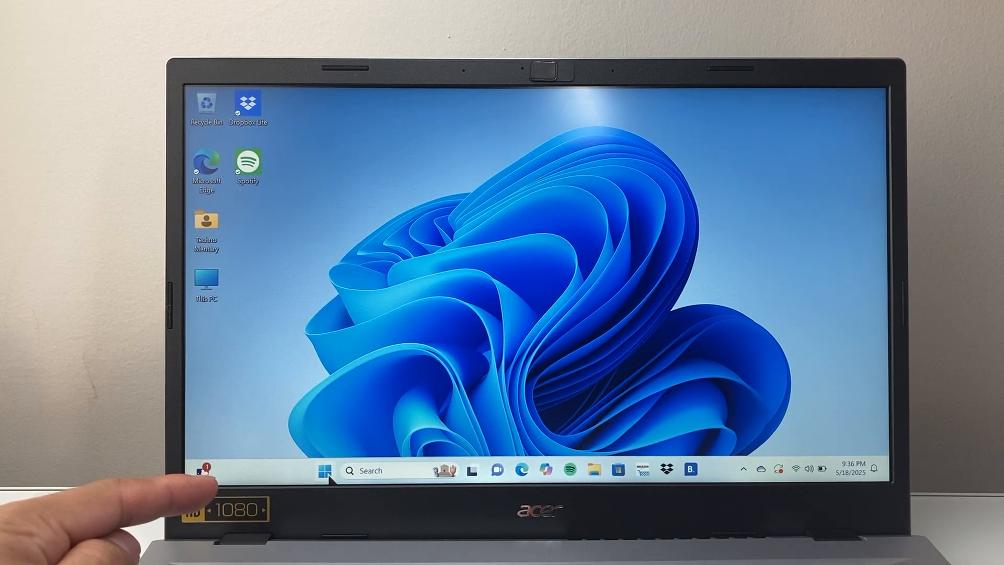
Step: Open the Start menu from the taskbar to show the pinned apps
click(326, 470)
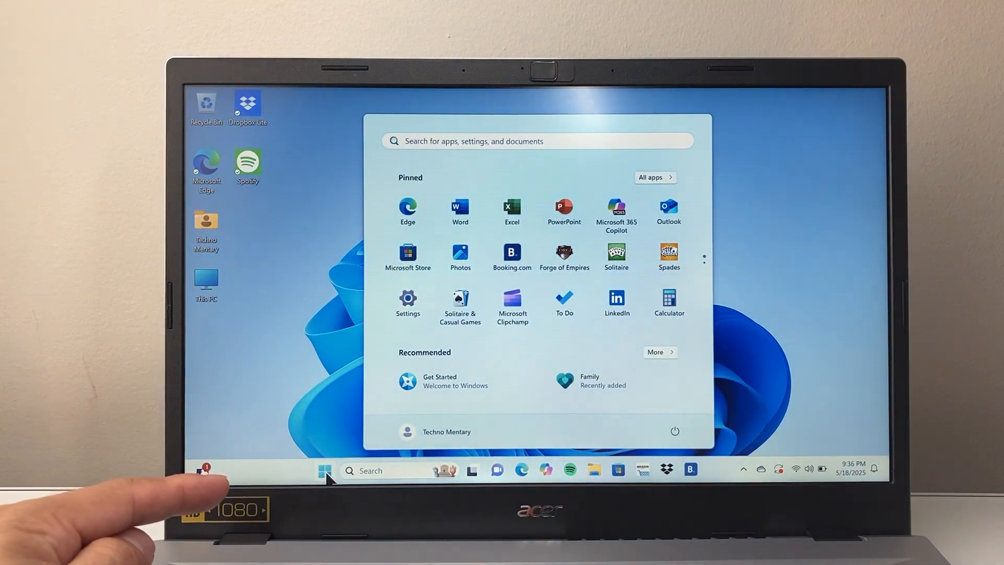
mouse_move(408, 303)
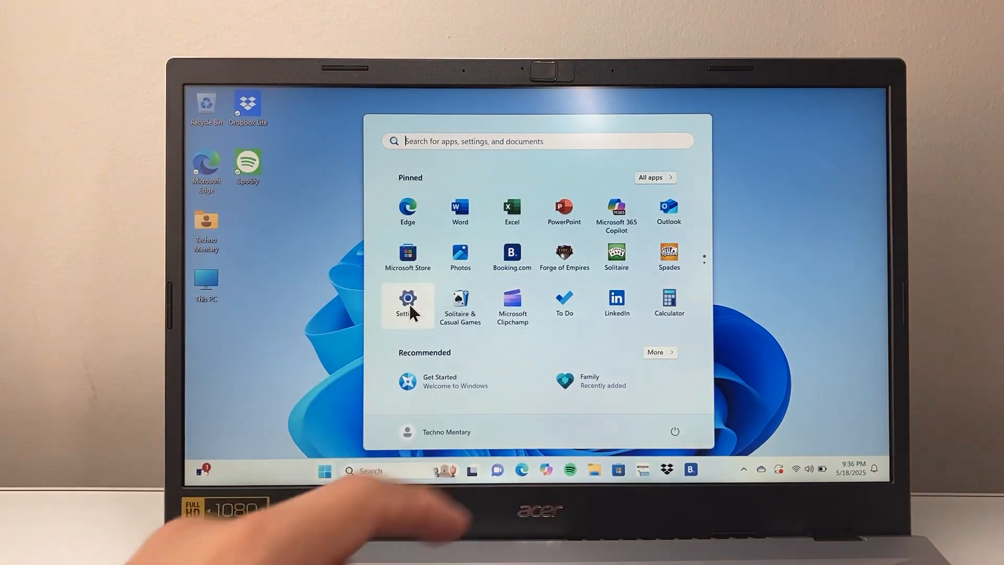
Step: Launch Settings, go to System, and scroll down to the Activation option
click(407, 304)
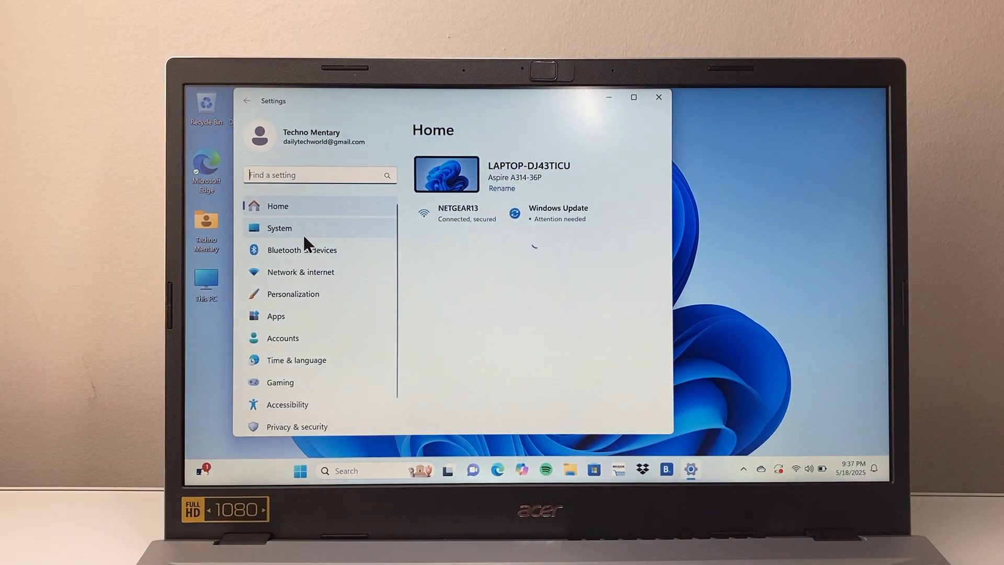
mouse_move(291, 220)
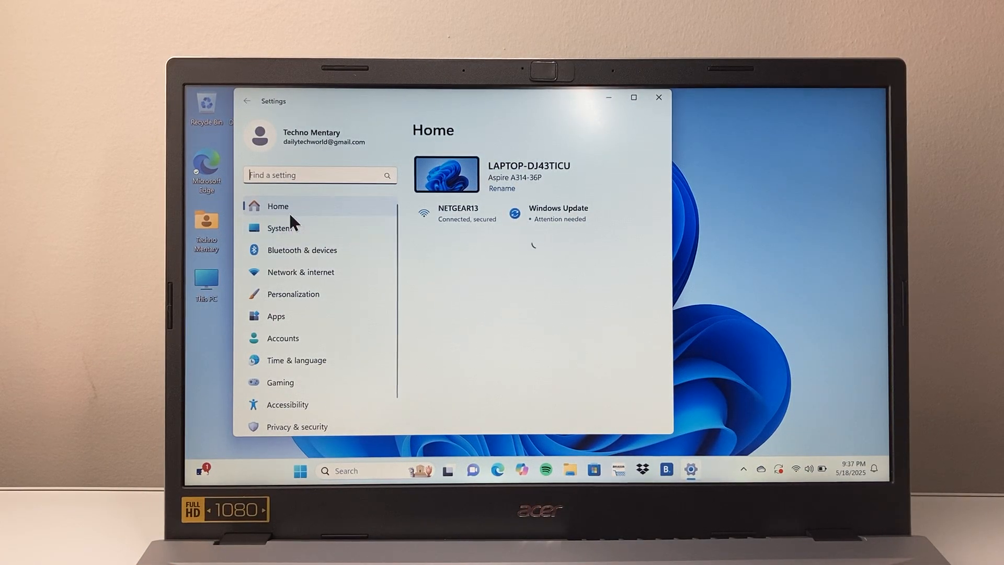
click(278, 228)
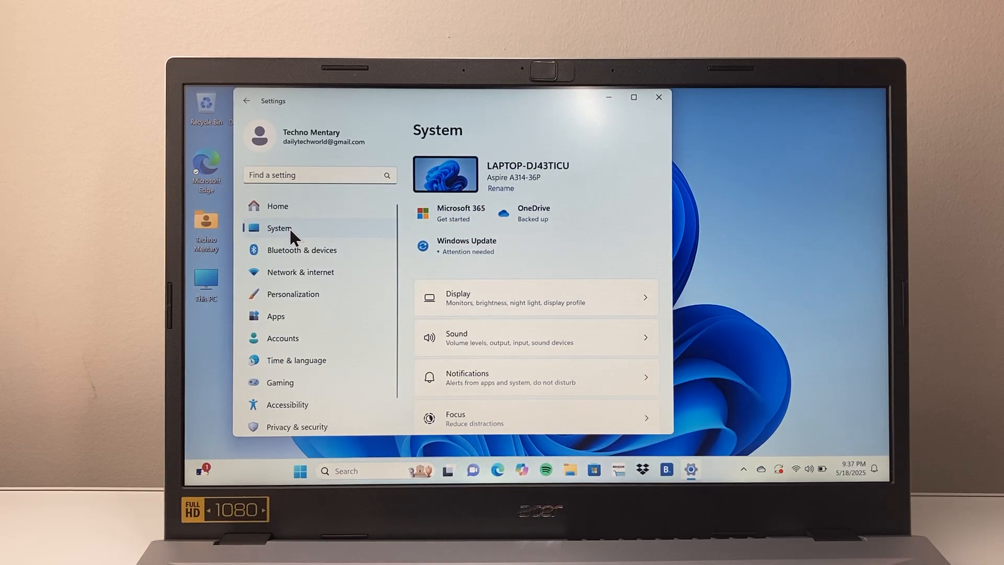
mouse_move(303, 240)
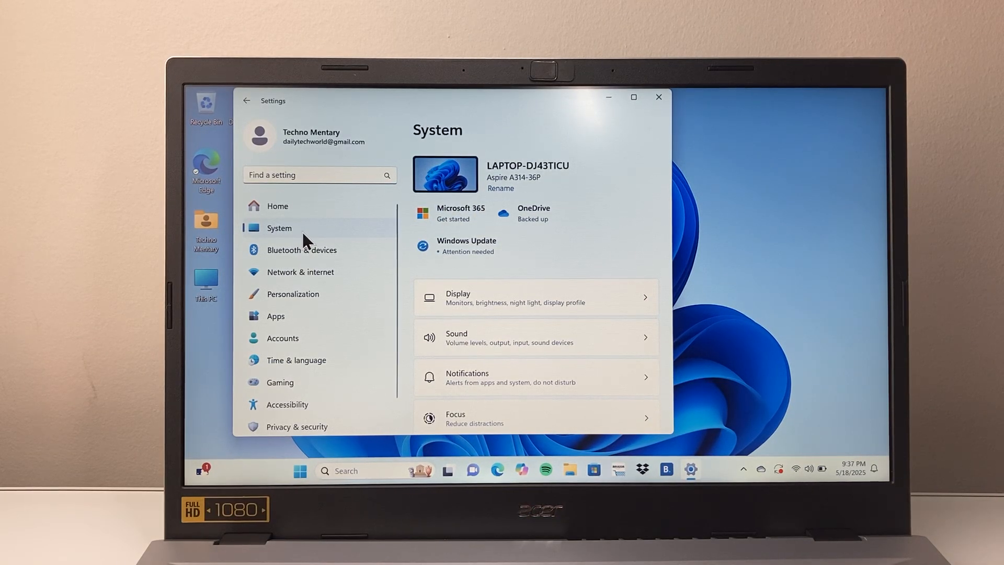
scroll(down, 3)
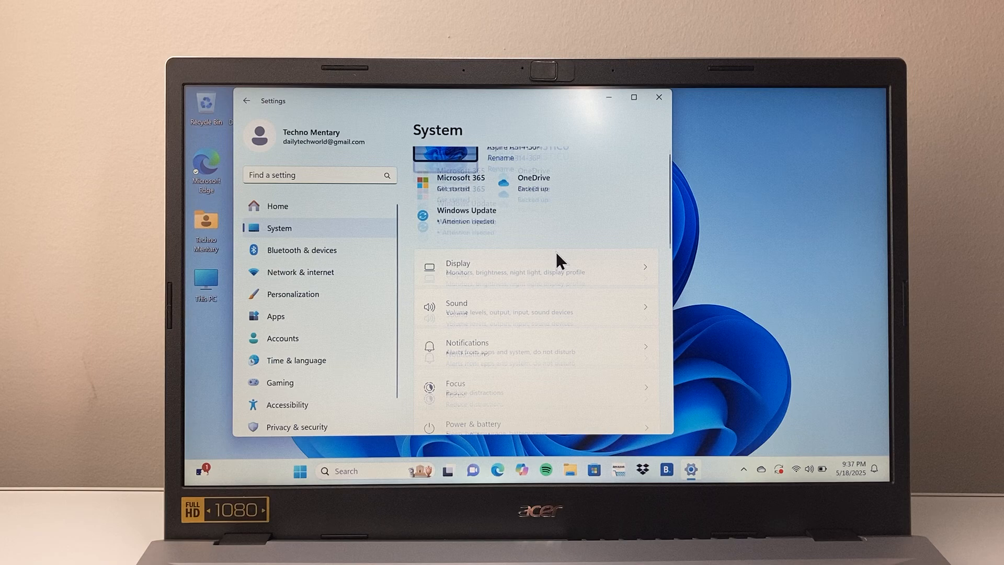
scroll(down, 3)
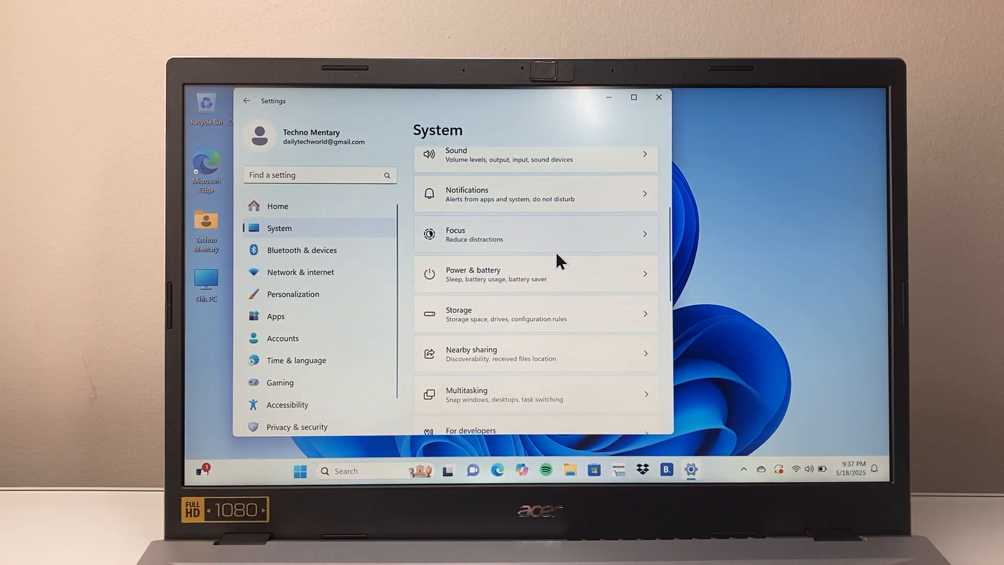
scroll(down, 3)
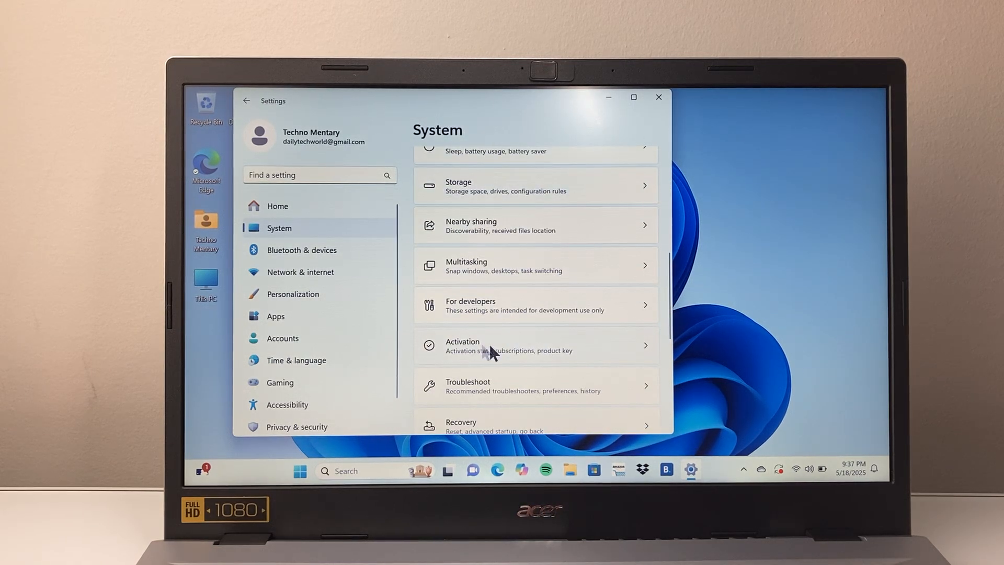
scroll(down, 3)
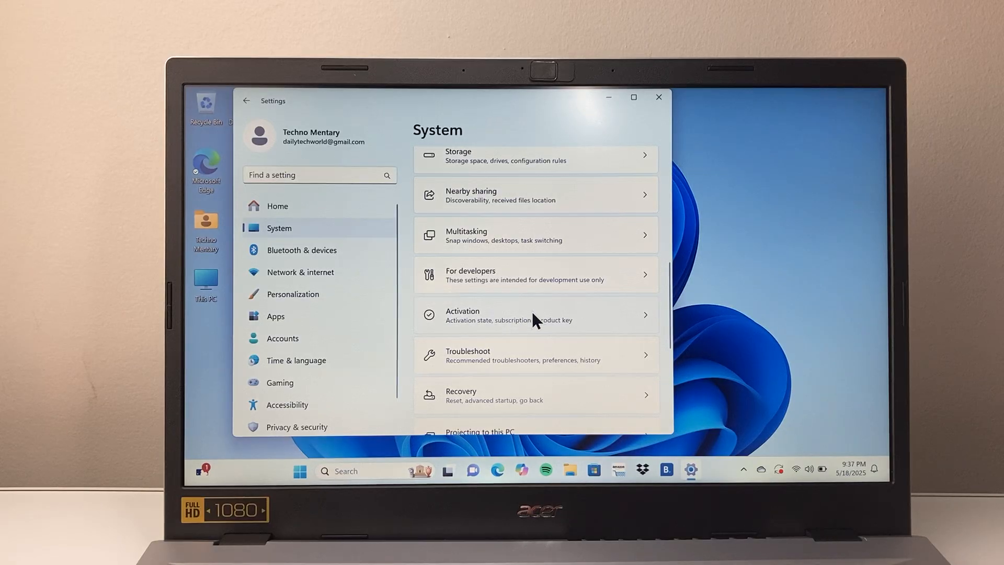
Step: Open Activation and expand the S mode row to show the Open Store button
click(535, 315)
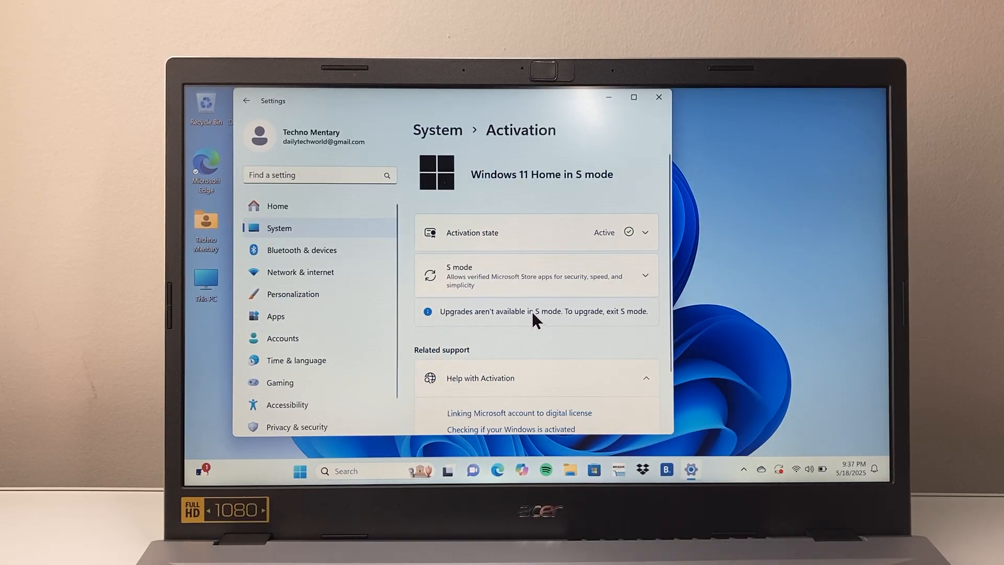
mouse_move(506, 286)
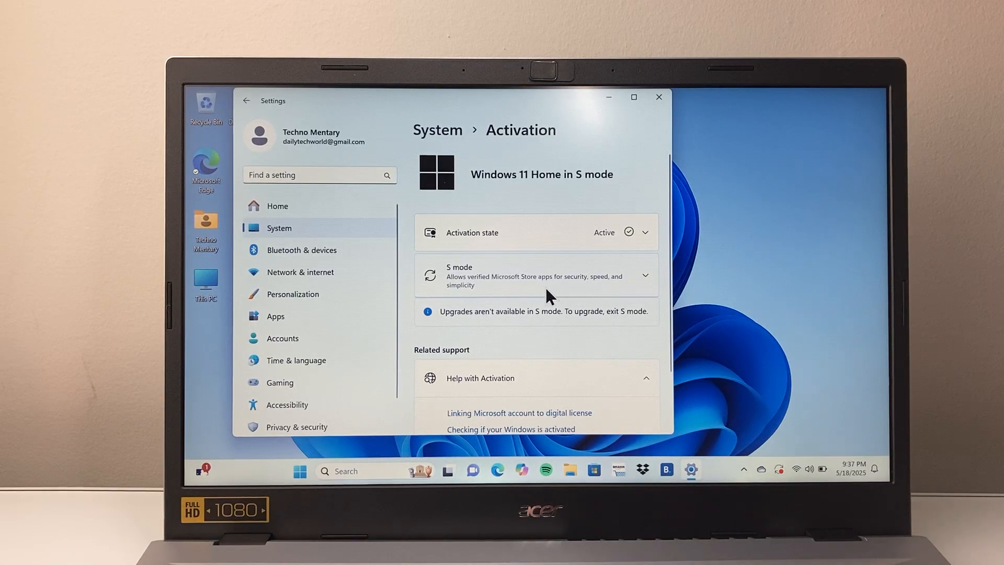
click(645, 275)
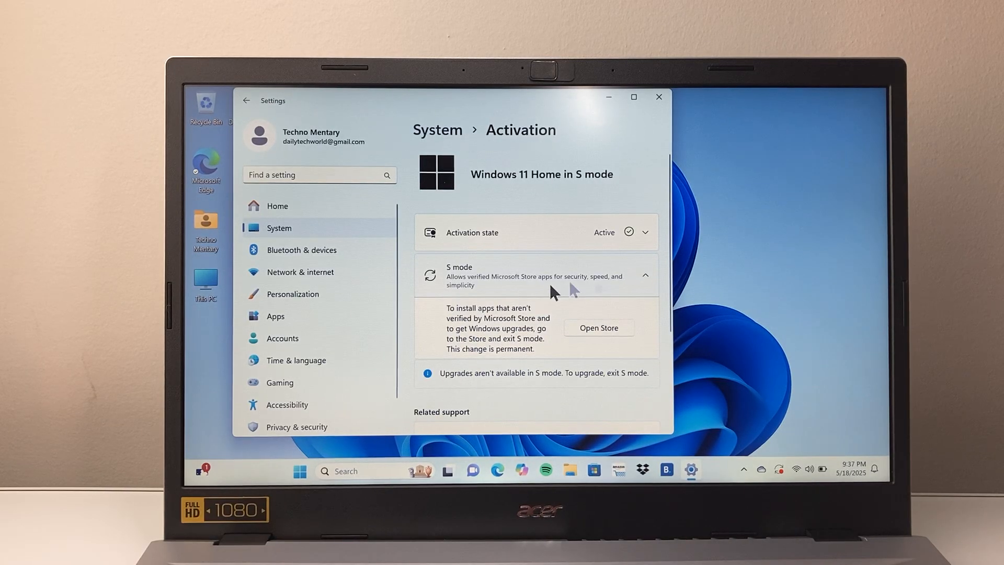
mouse_move(535, 320)
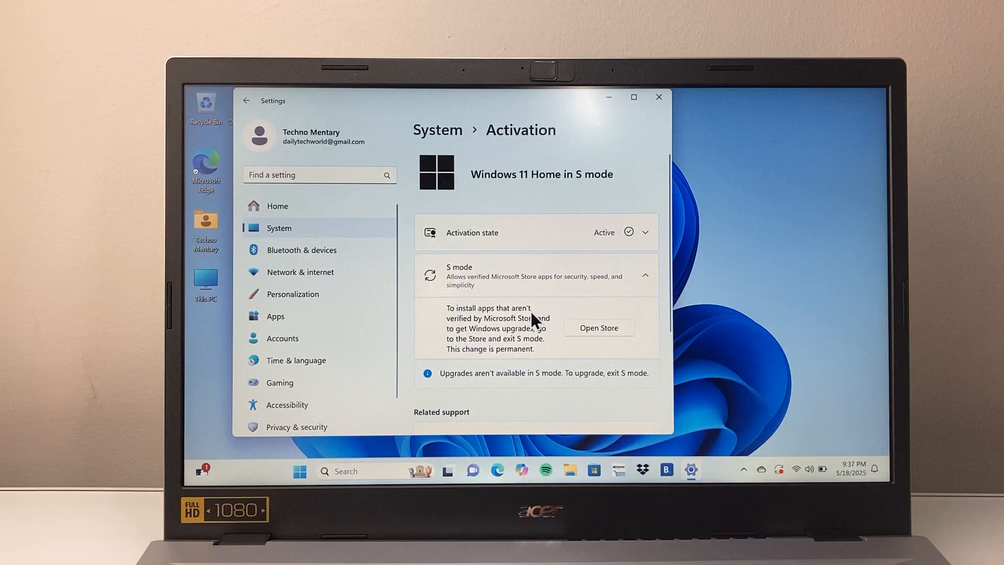
mouse_move(547, 339)
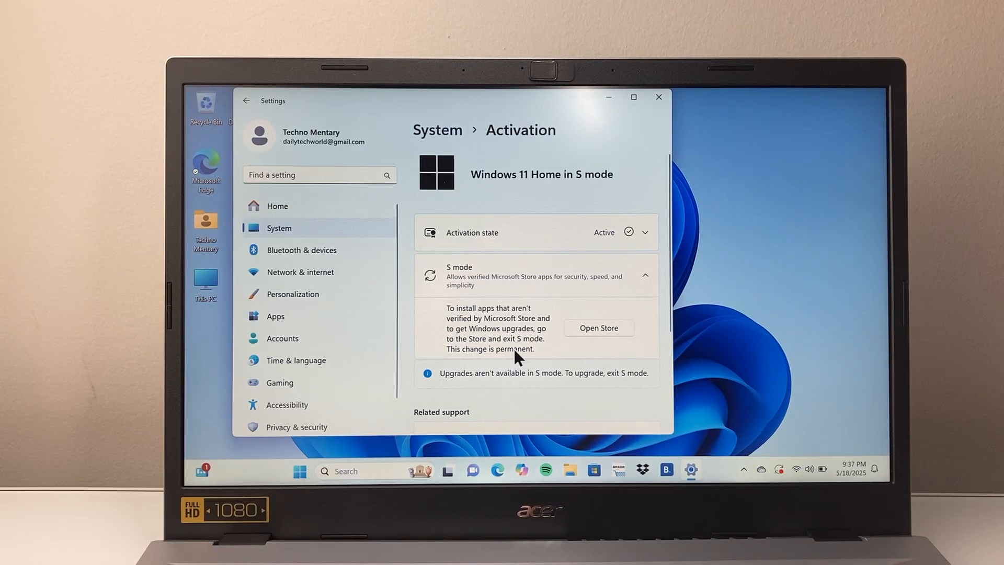
mouse_move(590, 334)
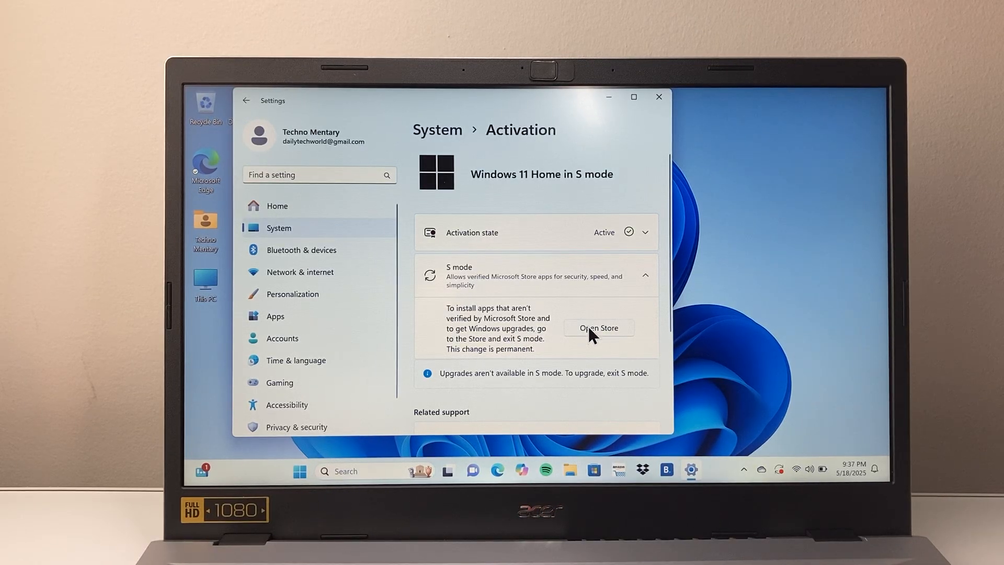
Step: Open Microsoft Store from the S mode details to reach 'Switch out of S mode'
click(598, 328)
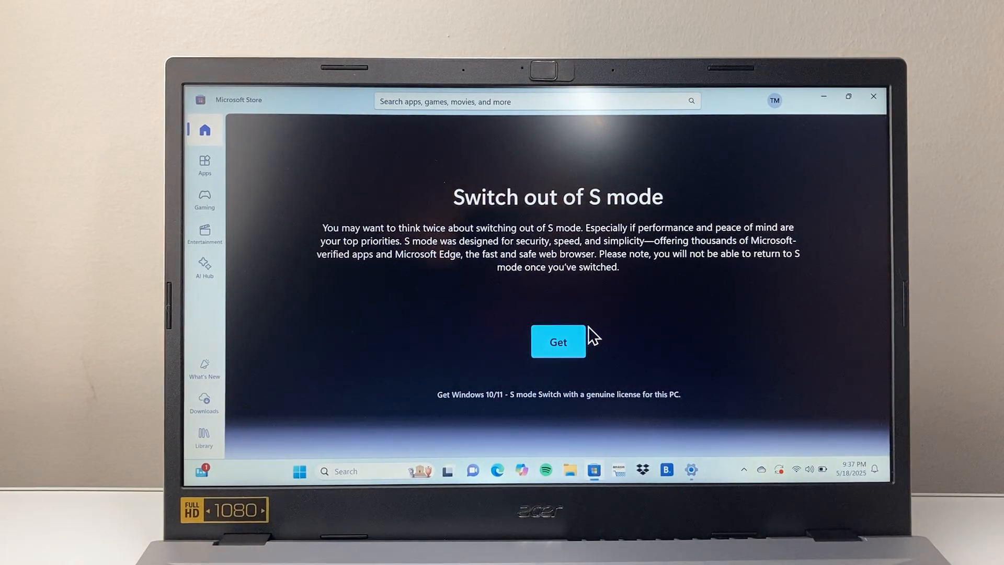
mouse_move(550, 219)
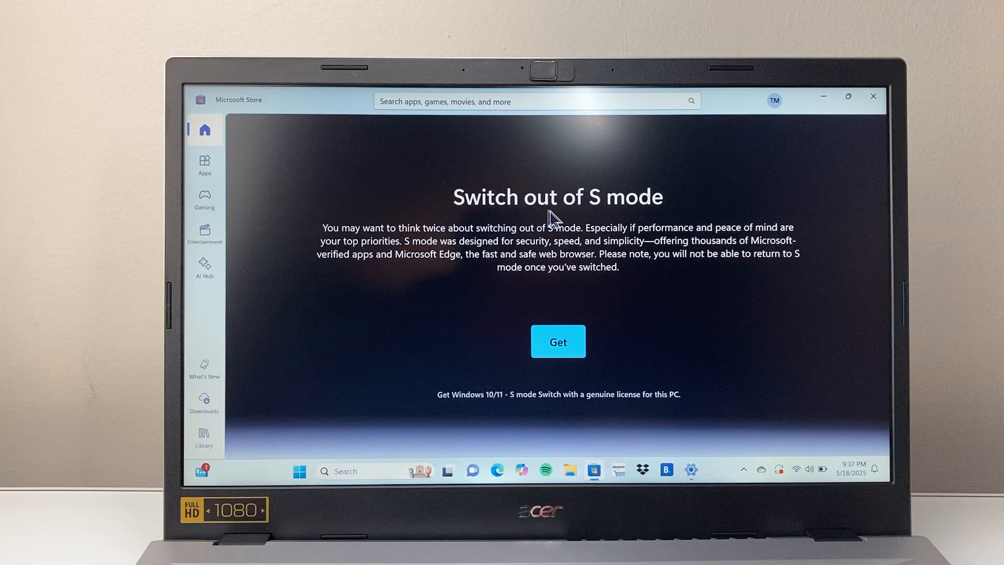
mouse_move(503, 257)
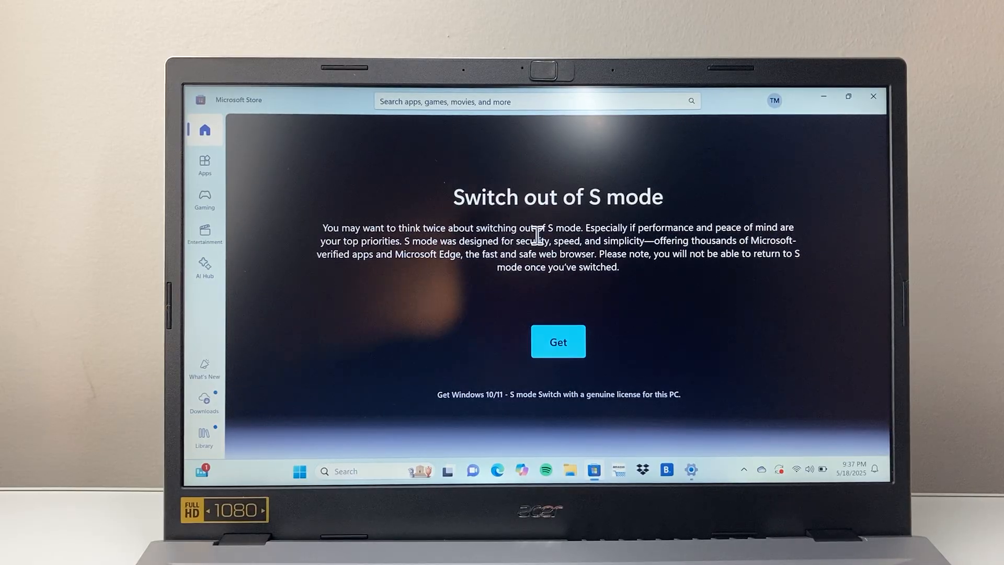
mouse_move(493, 285)
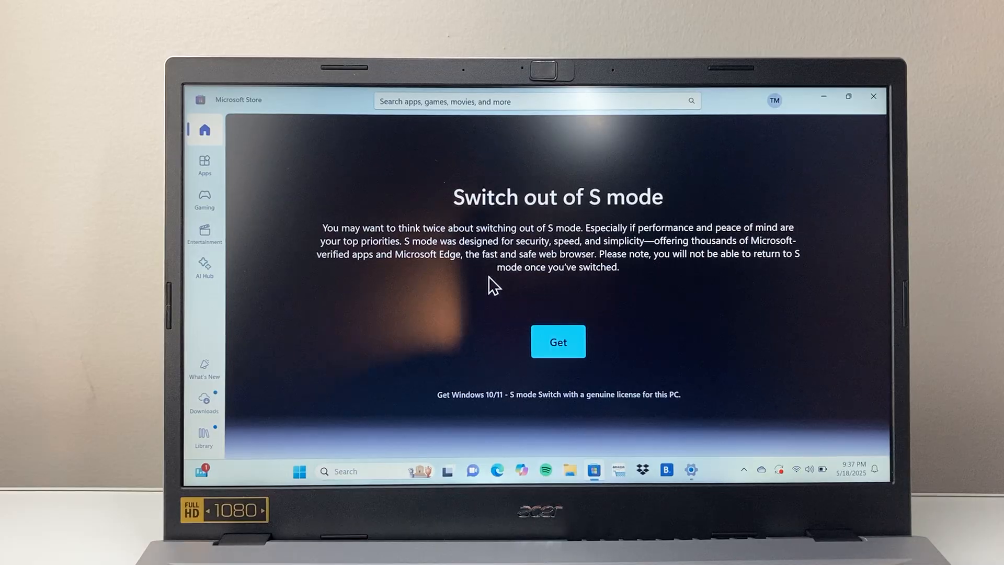
mouse_move(573, 287)
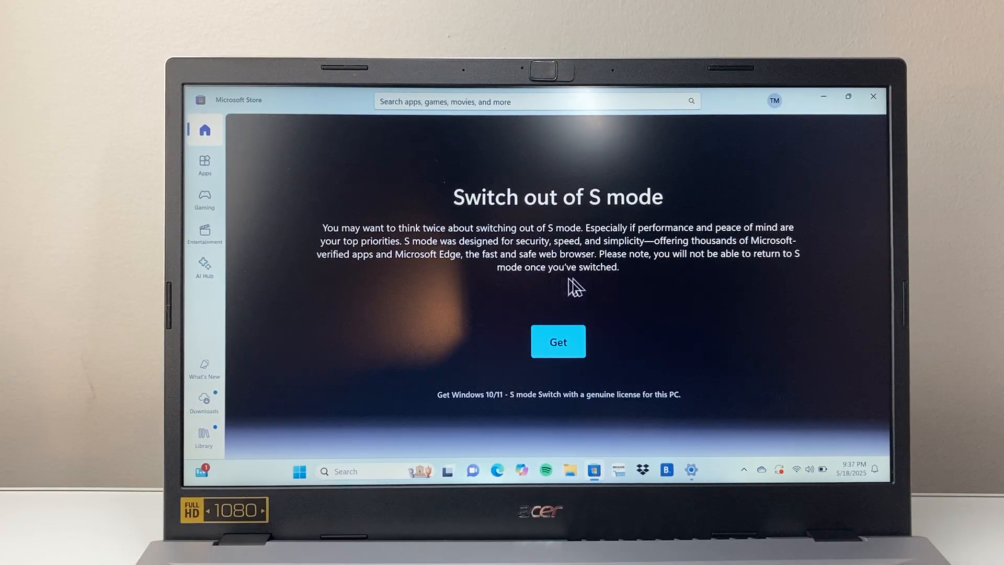
mouse_move(558, 356)
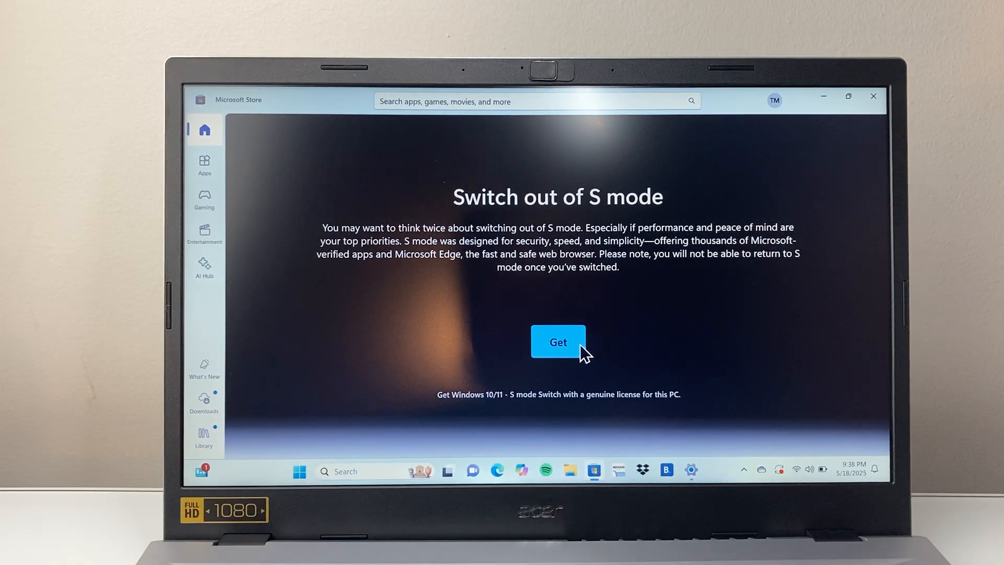
mouse_move(607, 341)
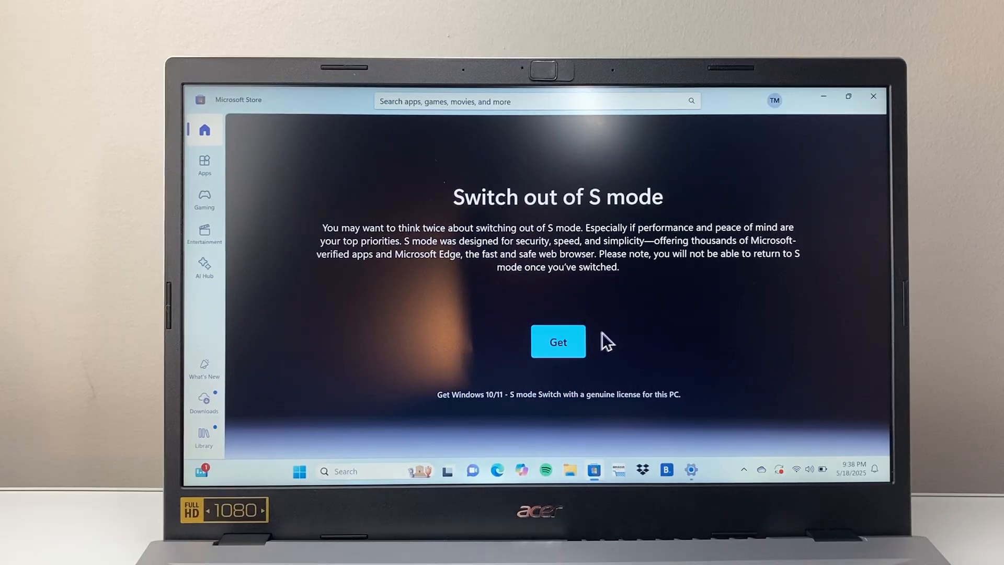
mouse_move(596, 350)
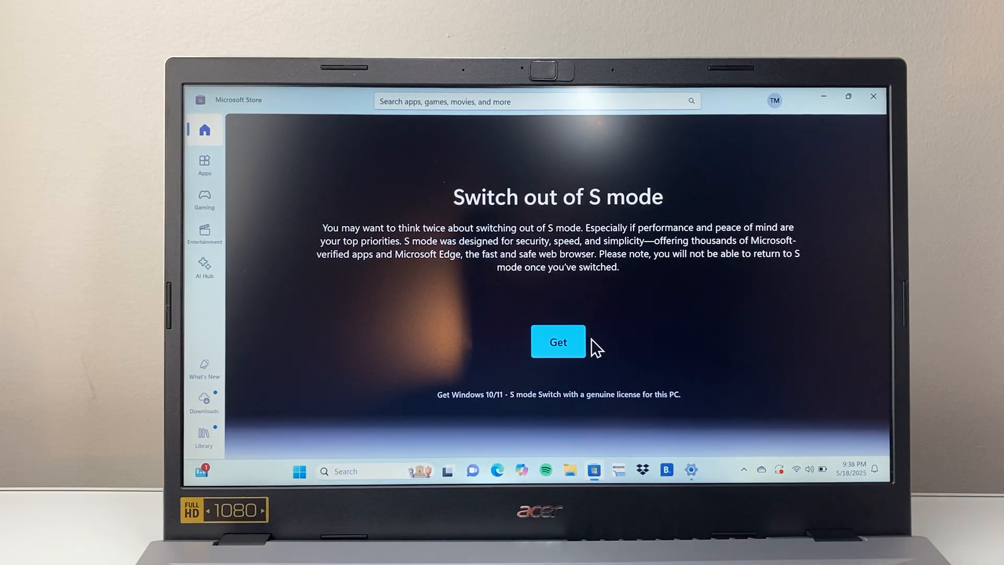